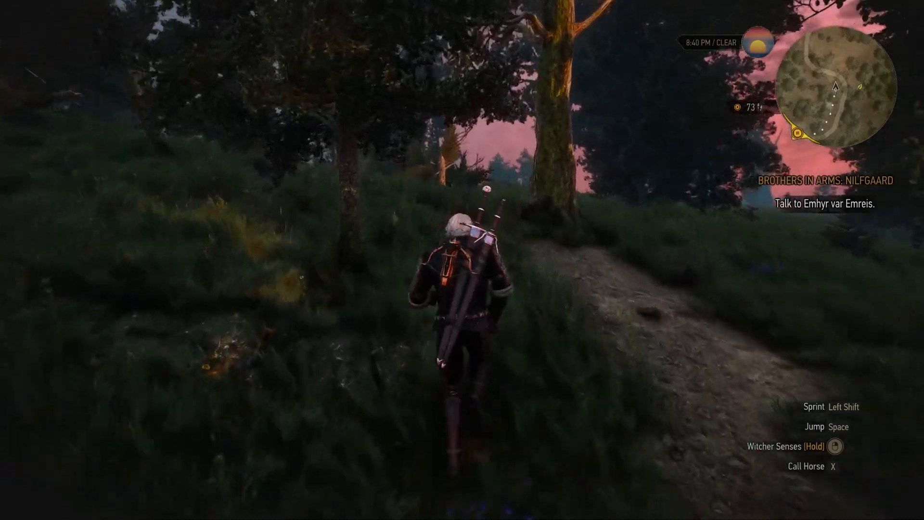
# Show the Extras with offline backup installers for The Witcher 3 REDkit.
pyautogui.press('w')
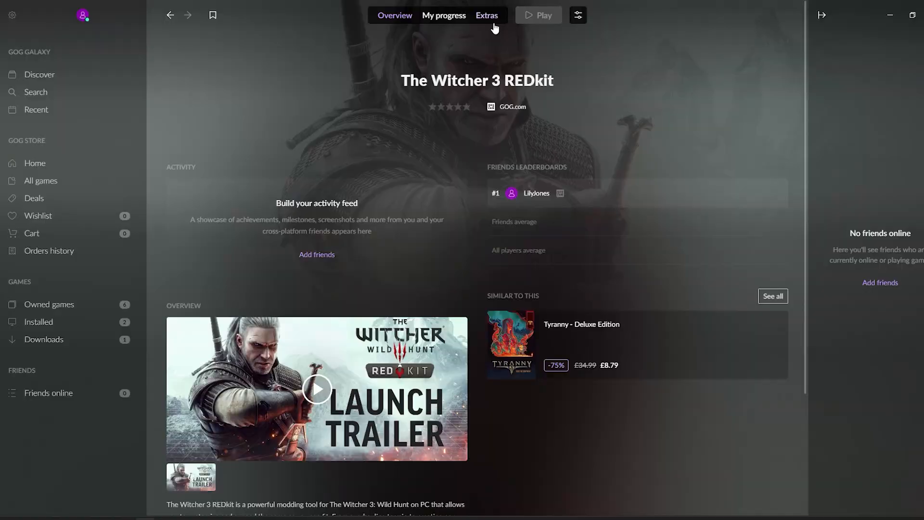
pyautogui.click(486, 15)
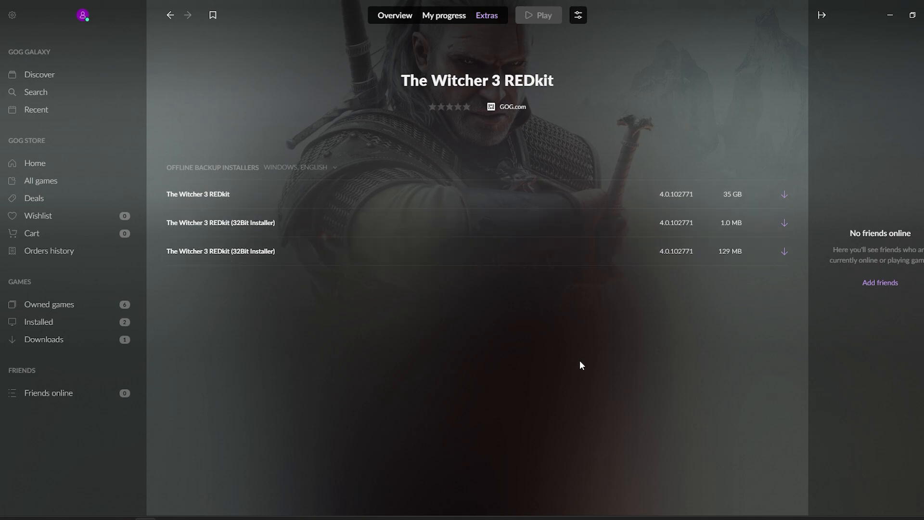
pyautogui.moveTo(768, 135)
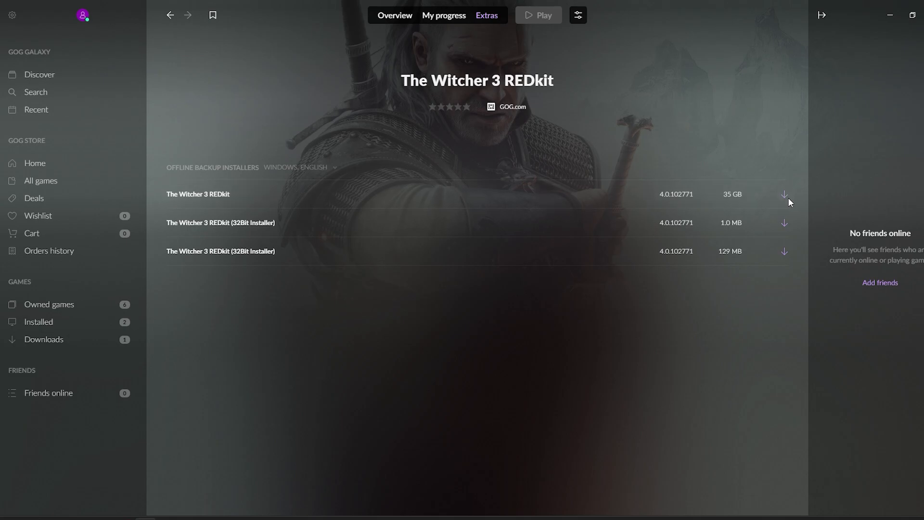
pyautogui.moveTo(759, 112)
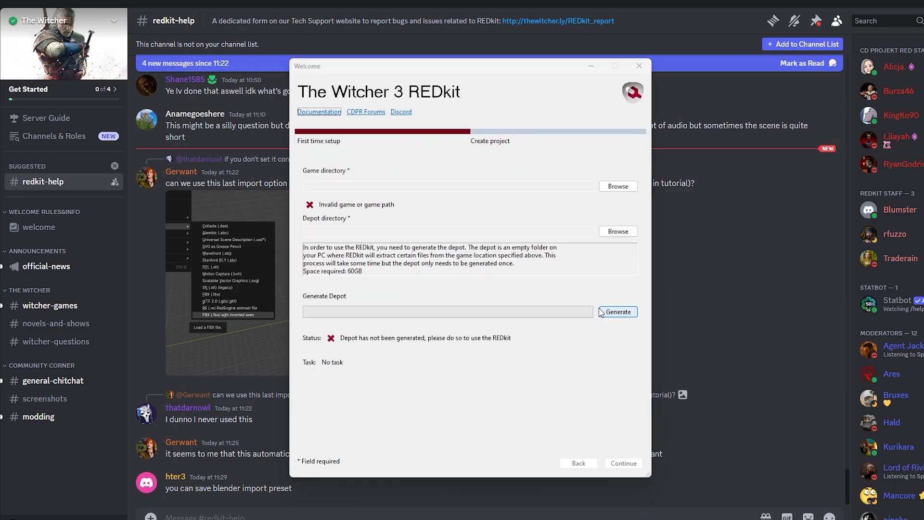
pyautogui.click(616, 310)
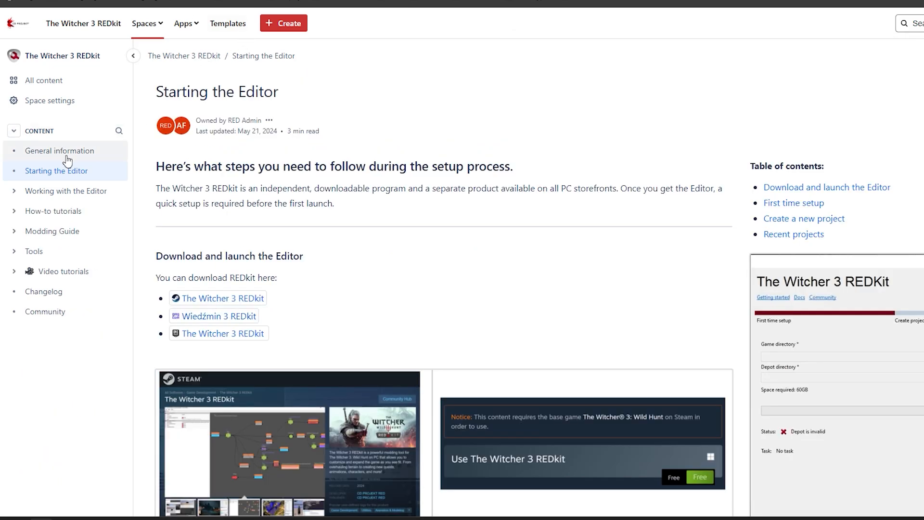
# Browse General information and expand the Working with the Editor and How-to tutorials sections.
pyautogui.click(59, 150)
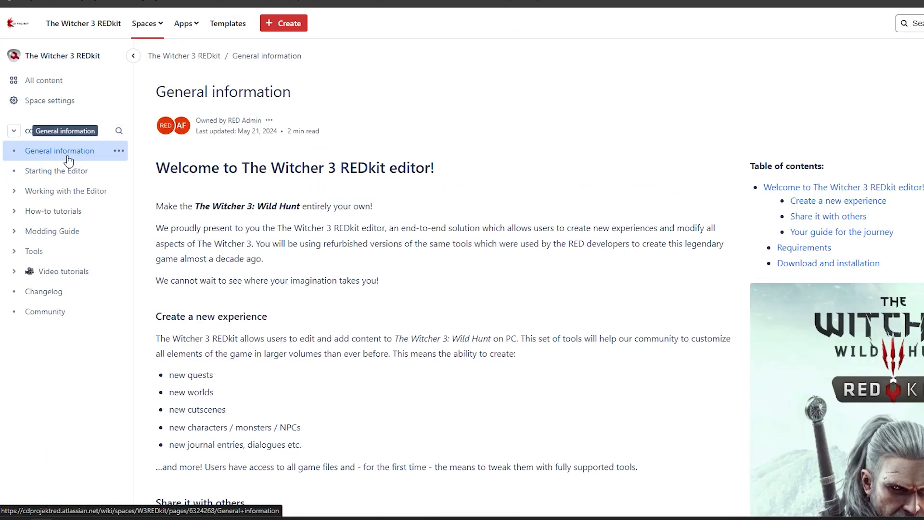
pyautogui.moveTo(77, 129)
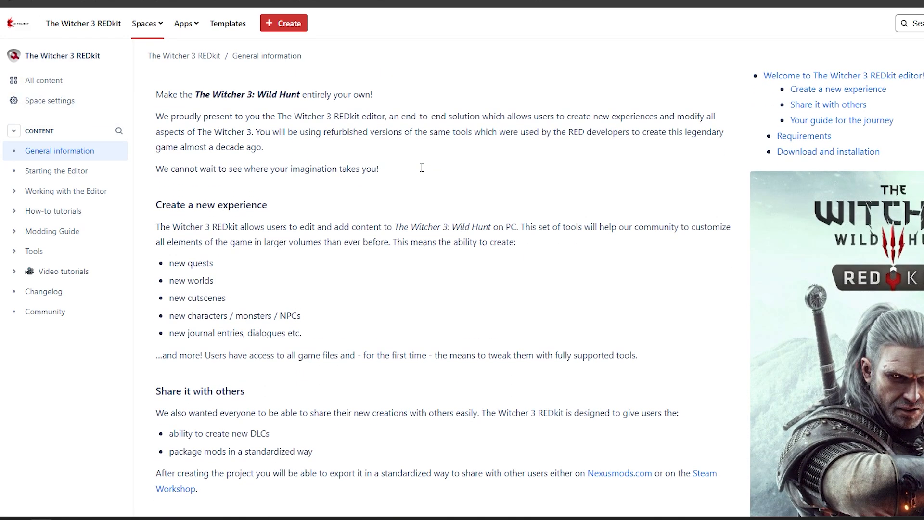
pyautogui.scroll(-3)
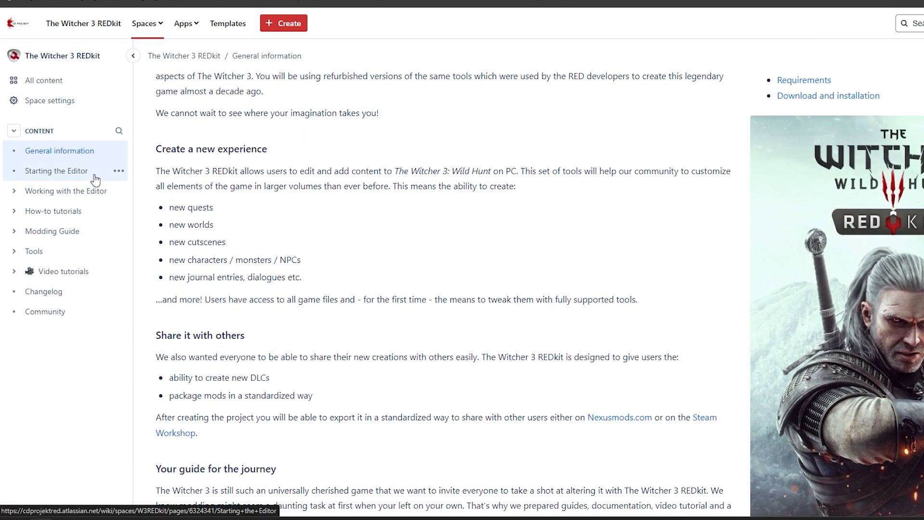
pyautogui.click(67, 191)
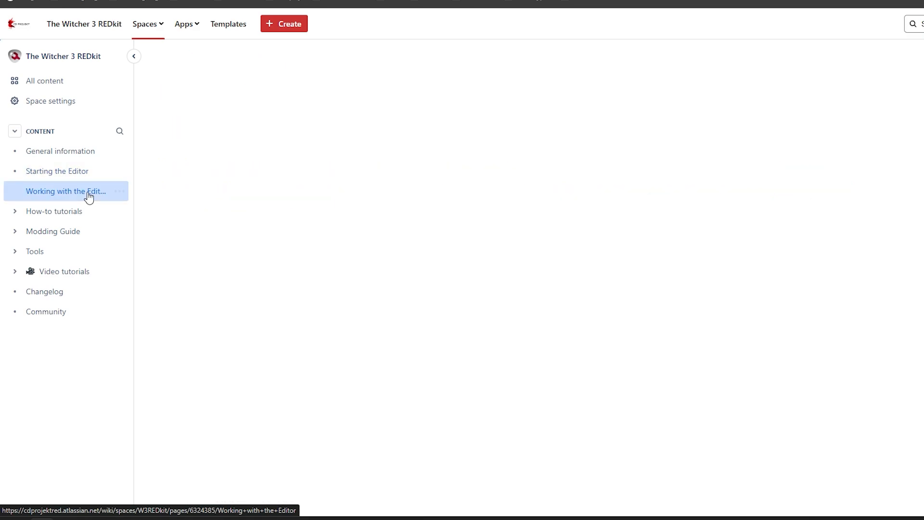
pyautogui.click(66, 191)
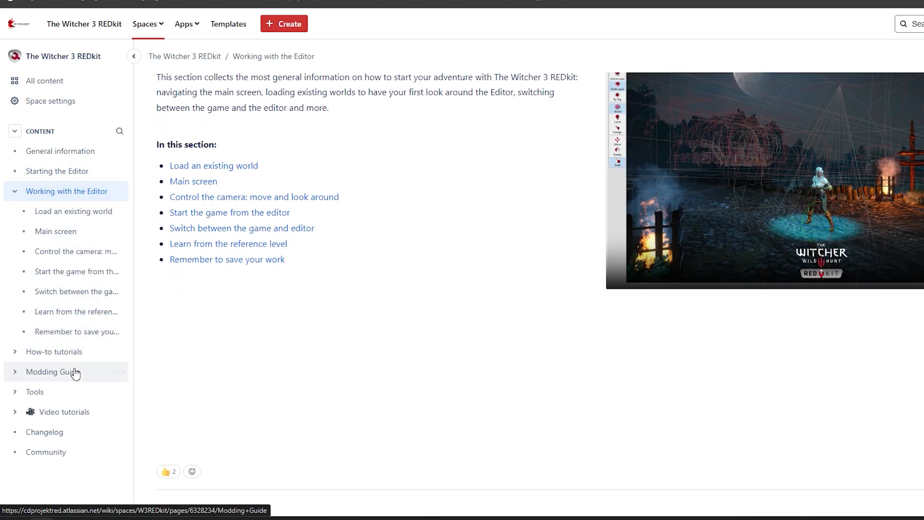
pyautogui.click(63, 410)
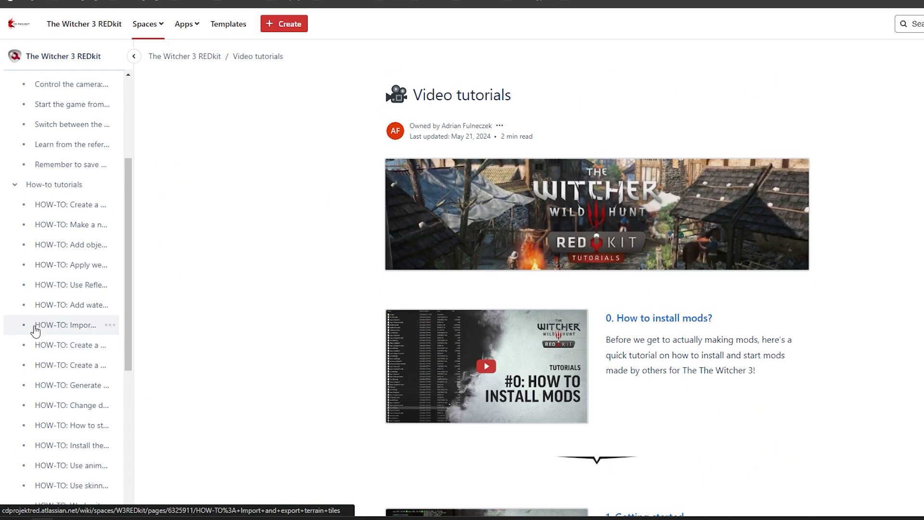
# Read the HOW-TO: Add water areas article.
pyautogui.click(70, 305)
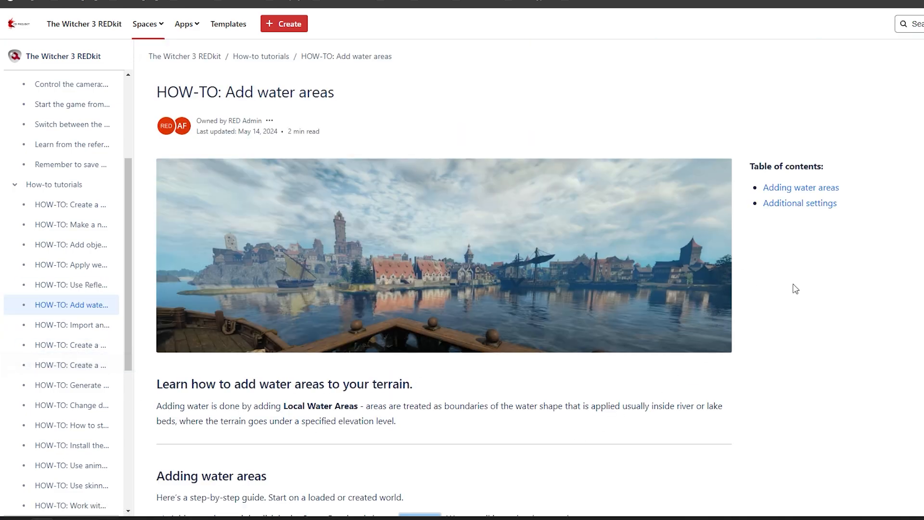
pyautogui.scroll(-3)
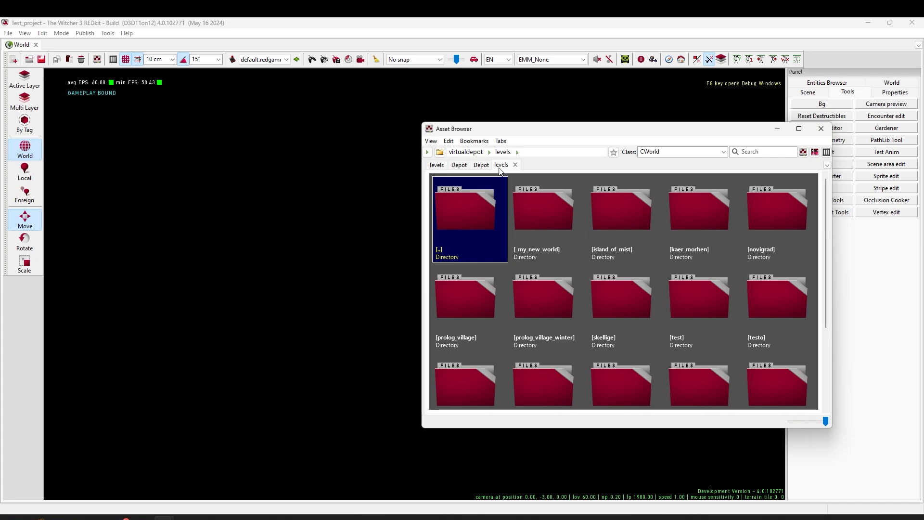
# Load island_of_mist.w2w from levels > island_of_mist in the Asset Browser.
pyautogui.click(501, 165)
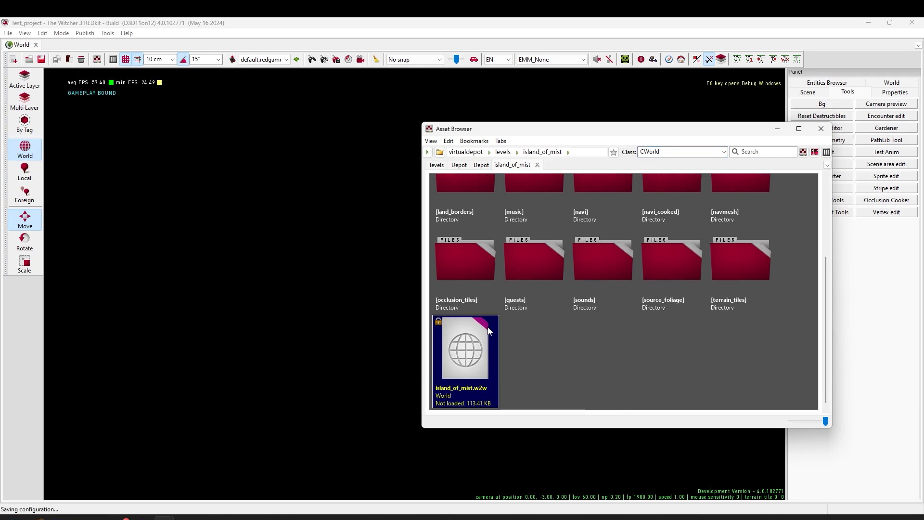
pyautogui.moveTo(458, 358)
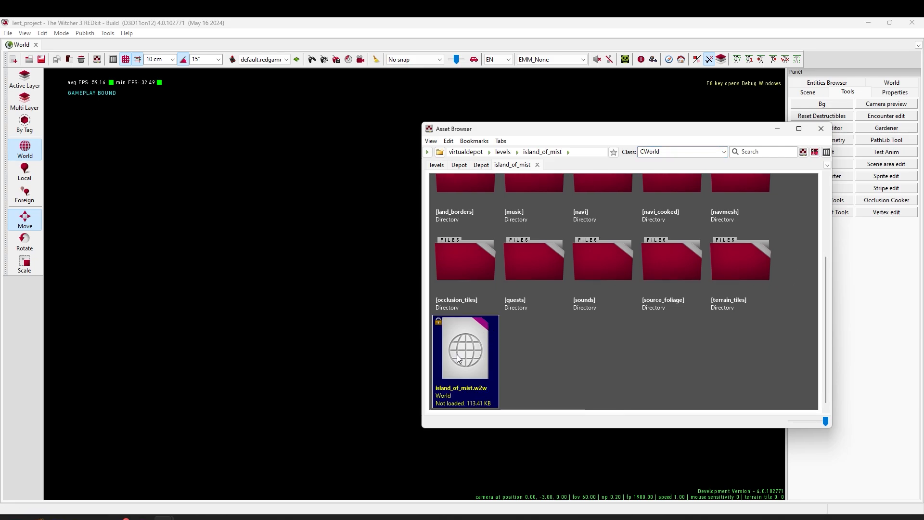
pyautogui.moveTo(548, 391)
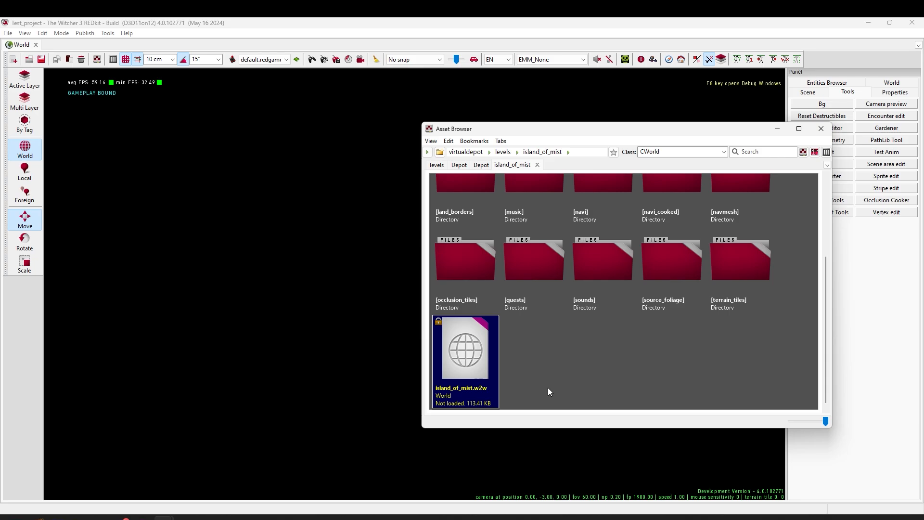
pyautogui.doubleClick(465, 348)
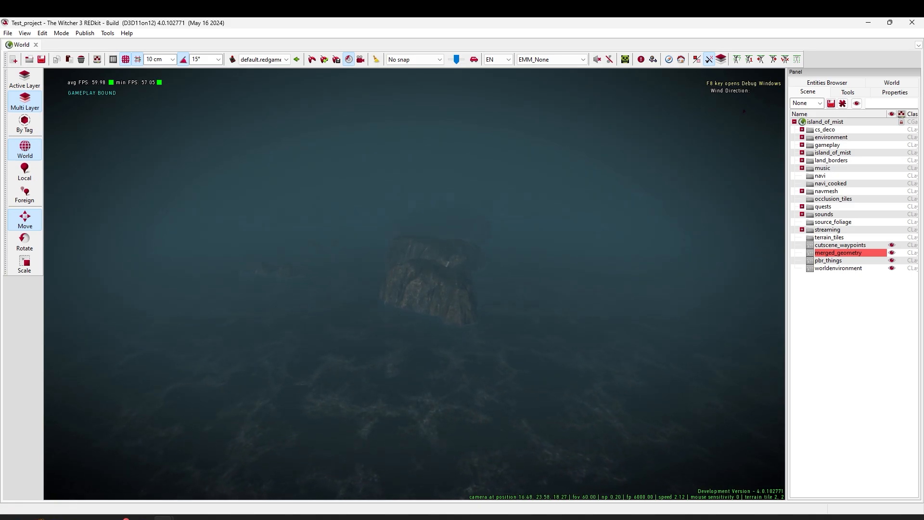
pyautogui.moveTo(412, 283)
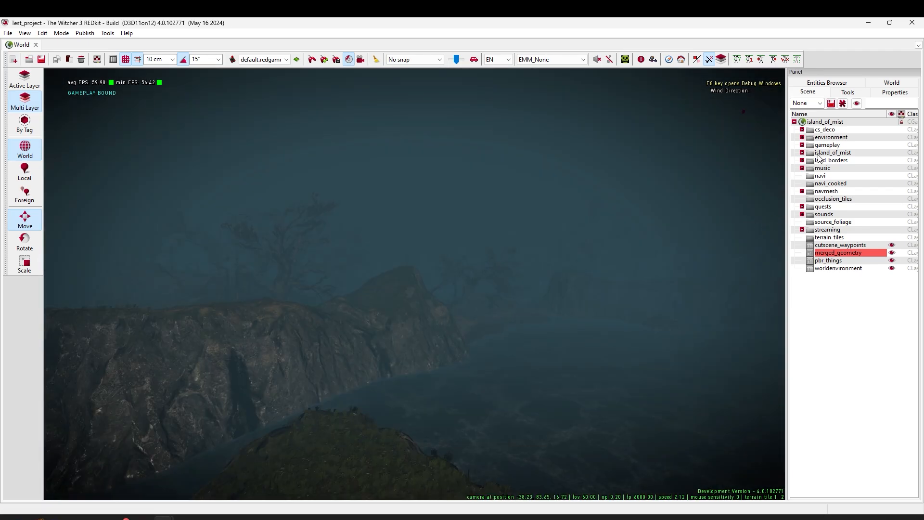
# Show the layer group actions for the island_of_mist root, including Load all in group.
pyautogui.rightClick(837, 252)
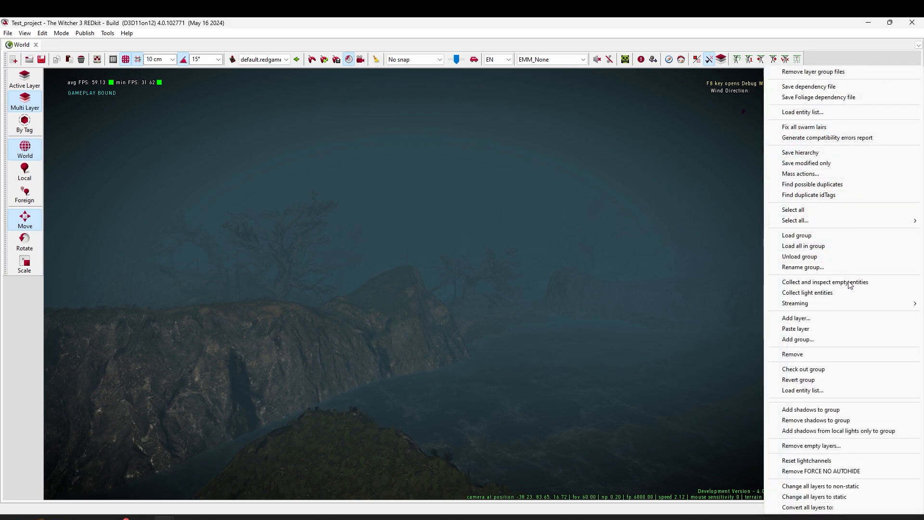
pyautogui.moveTo(836, 267)
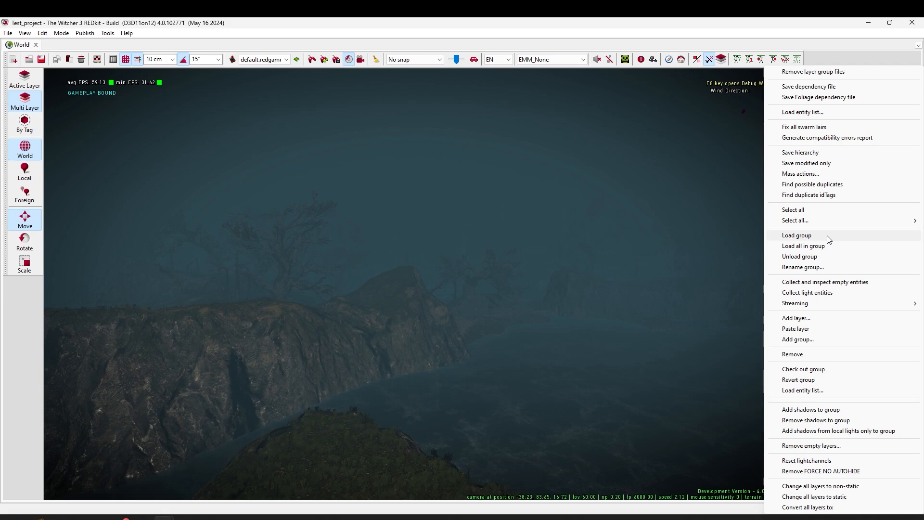
pyautogui.moveTo(829, 246)
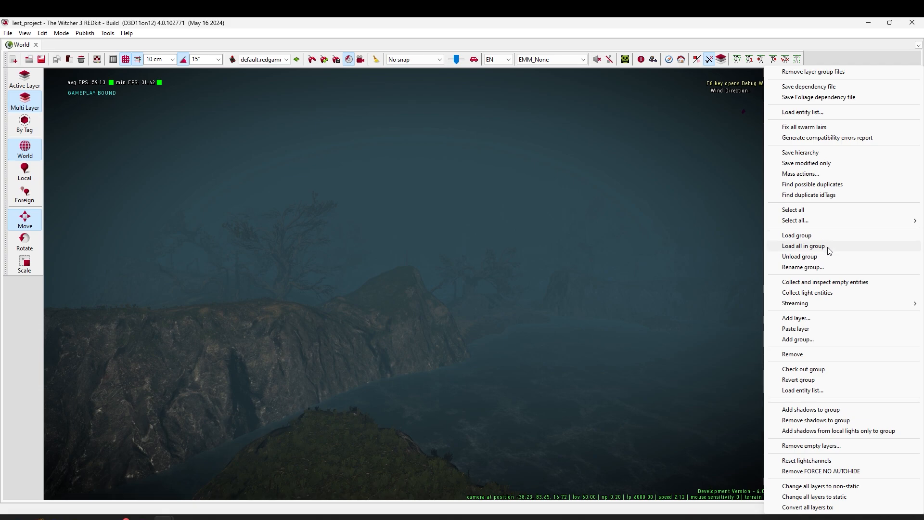